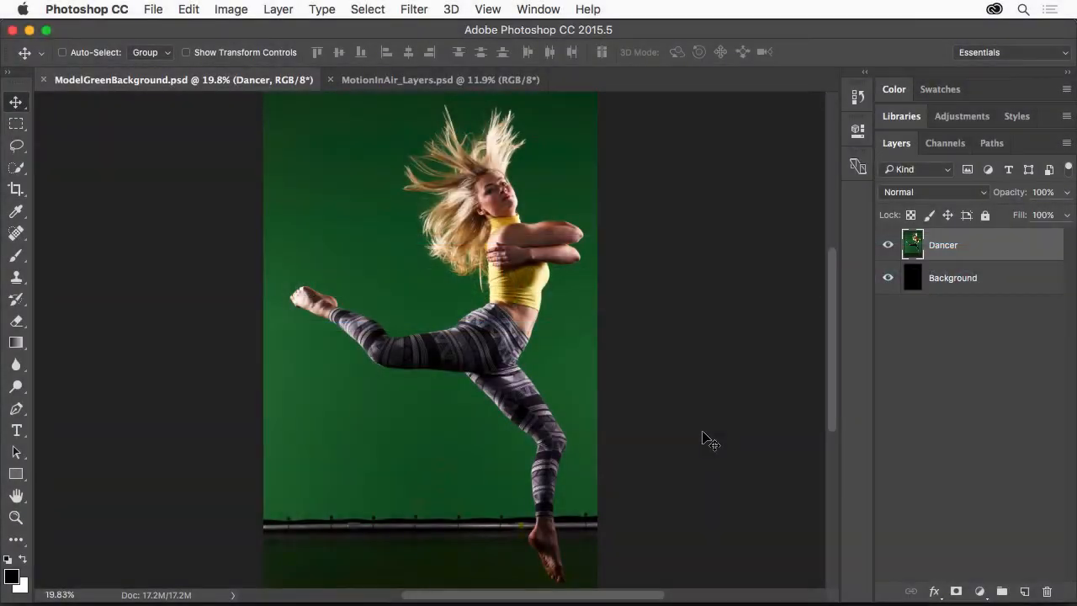
mouse_move(572, 383)
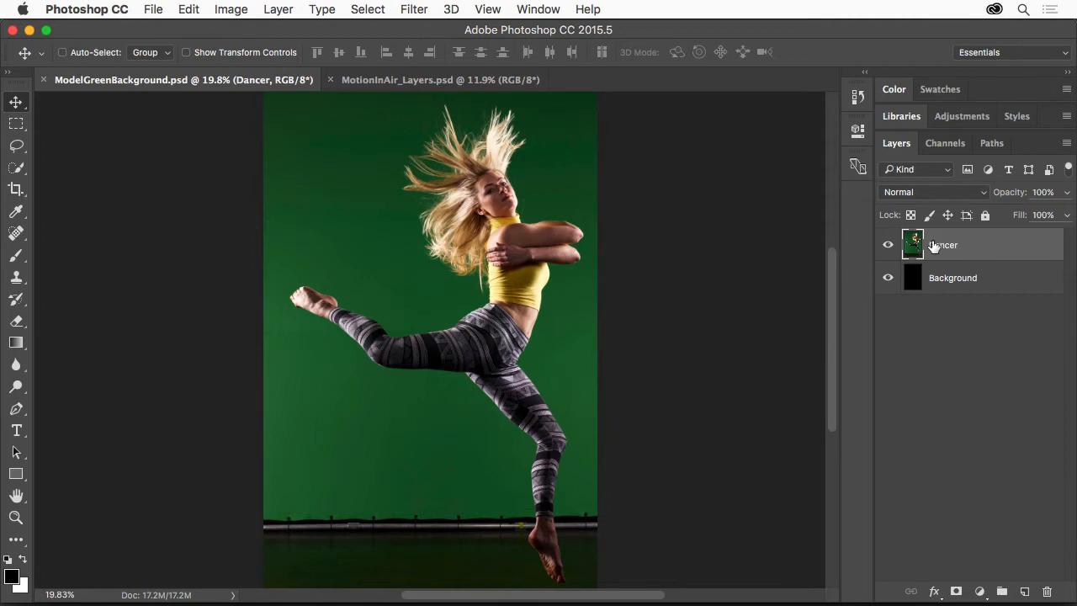
Toggle the Dancer layer's visibility, then launch Select and Mask using the marquee tool.
click(887, 244)
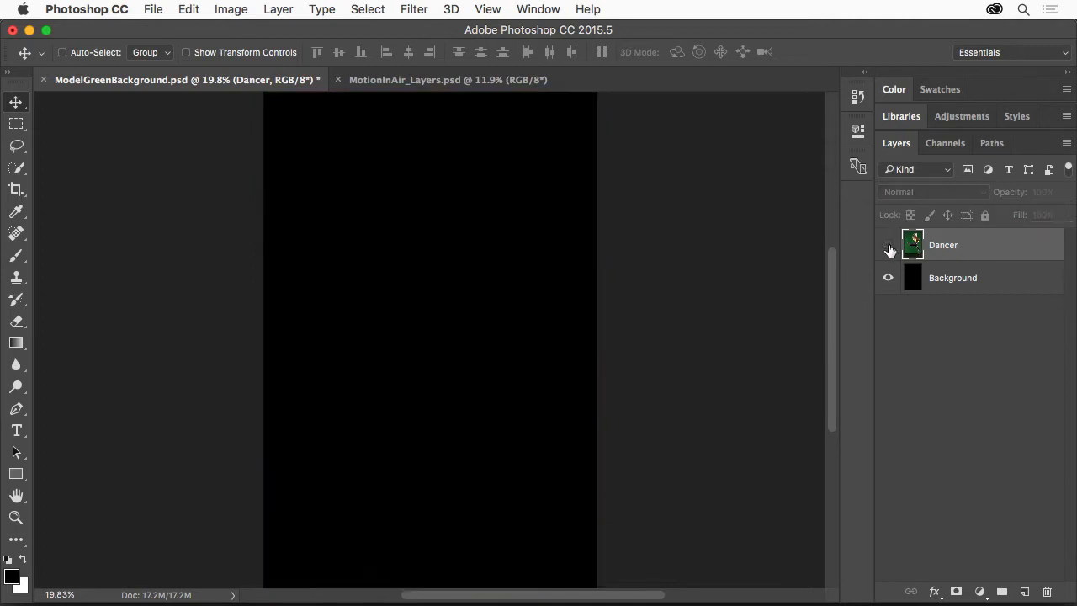
click(888, 245)
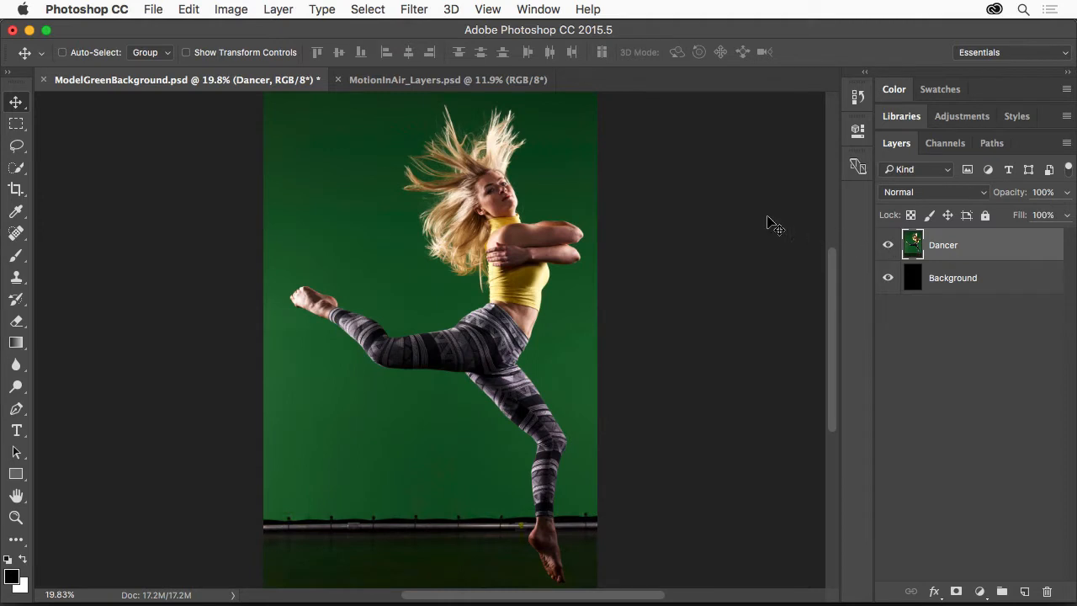
click(16, 123)
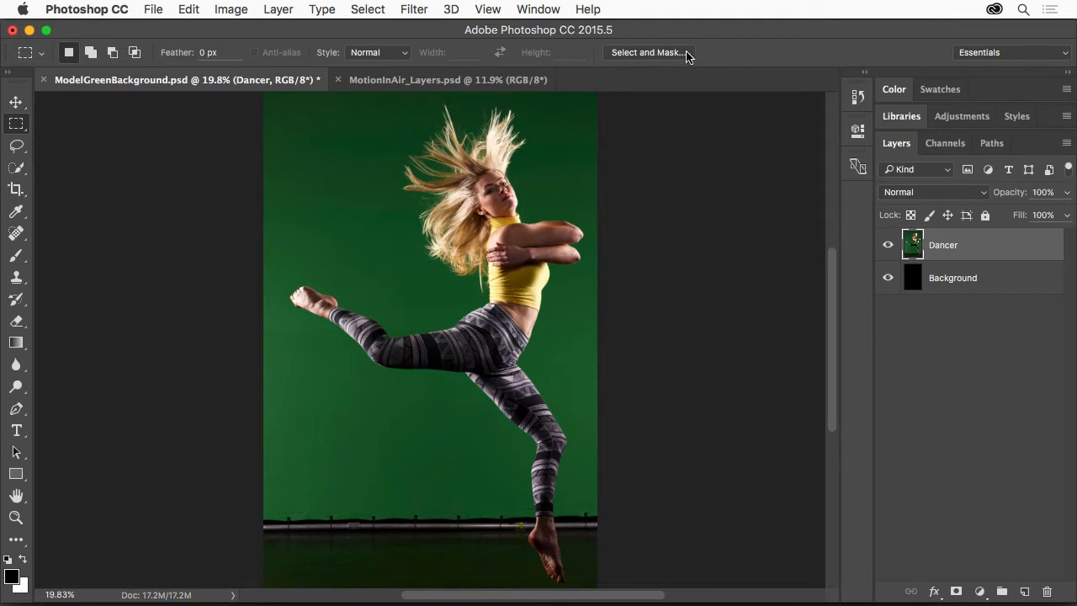
mouse_move(646, 137)
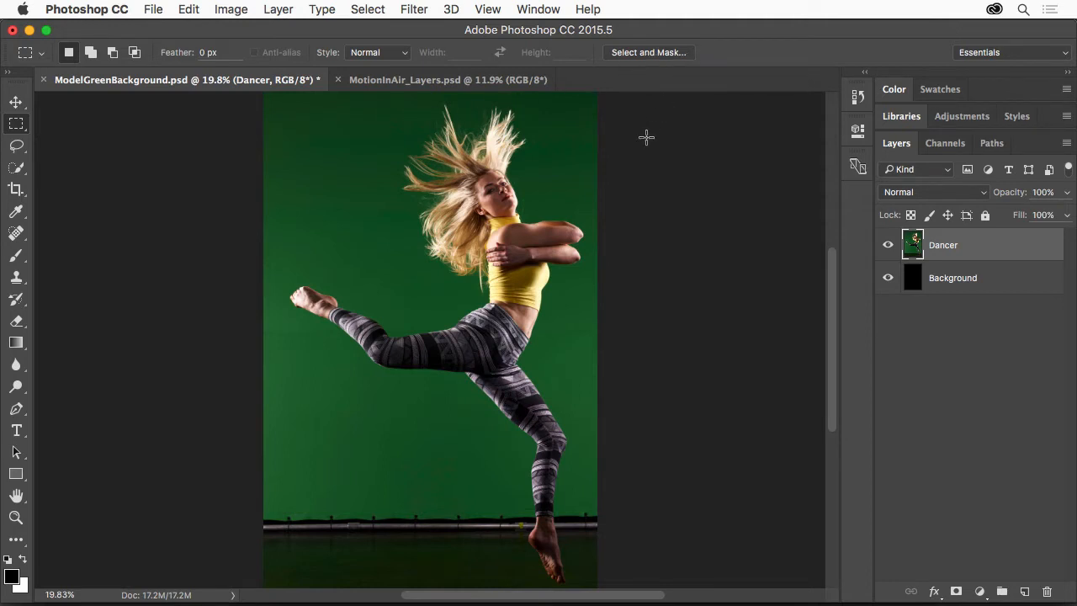
click(367, 9)
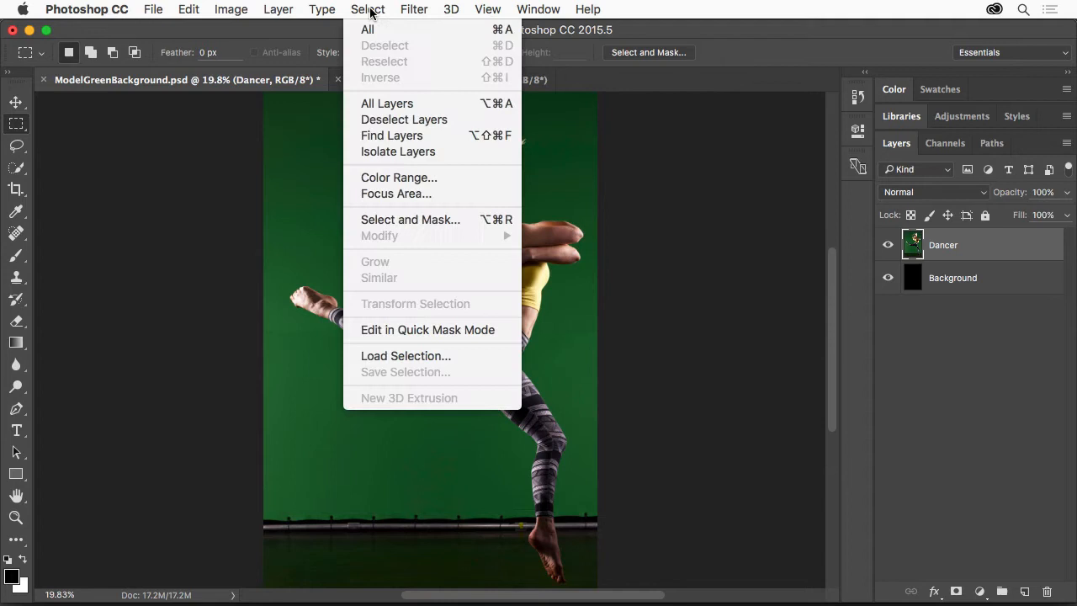
mouse_move(411, 219)
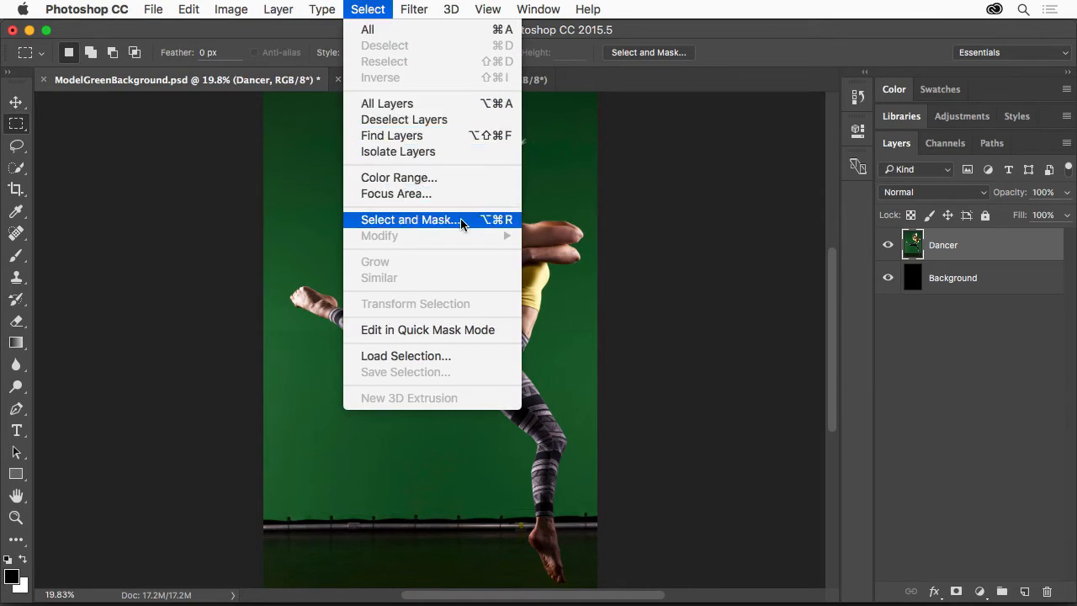
click(411, 219)
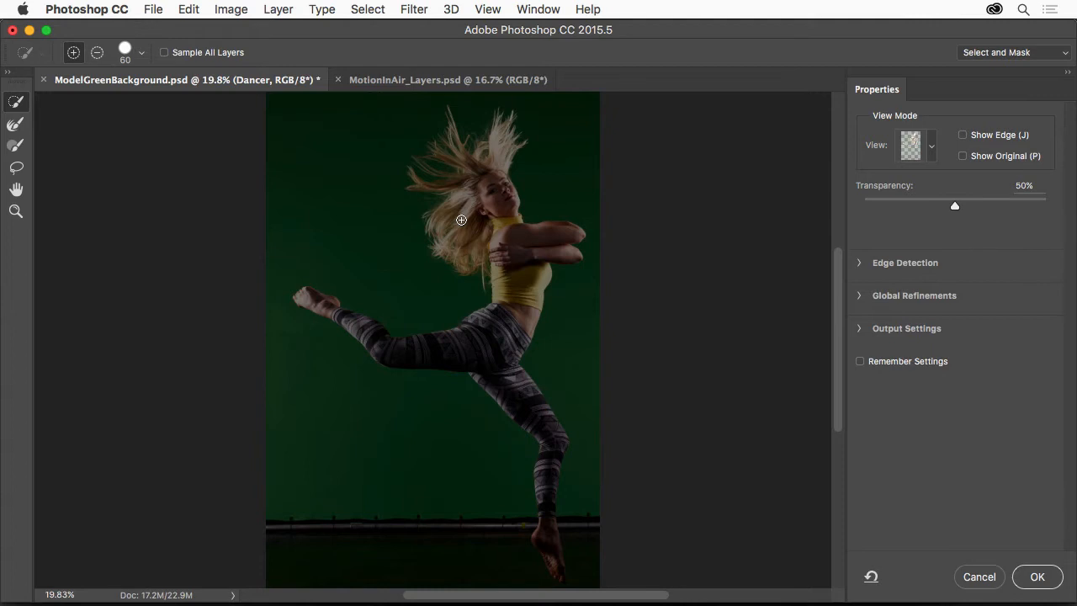
mouse_move(457, 215)
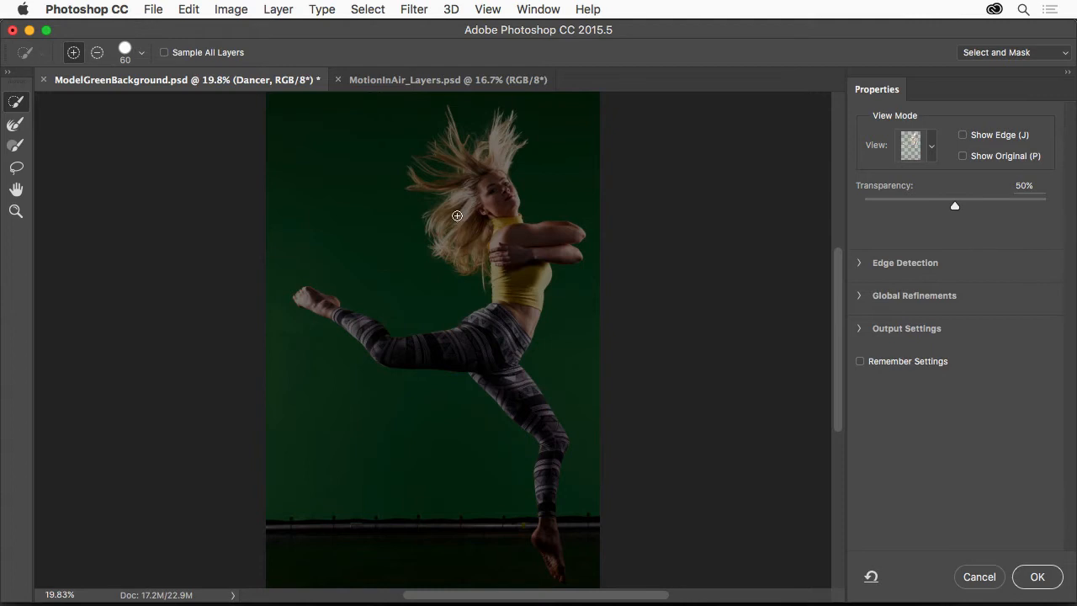
mouse_move(332, 196)
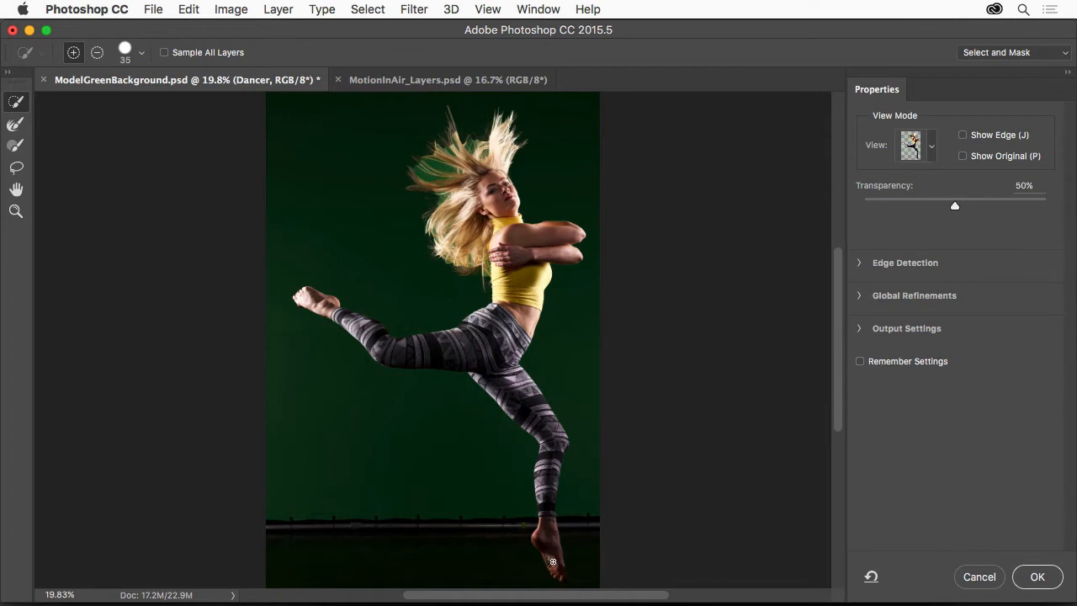
Add the dancer's foot to the selection with a size 35 Quick Selection brush.
click(931, 145)
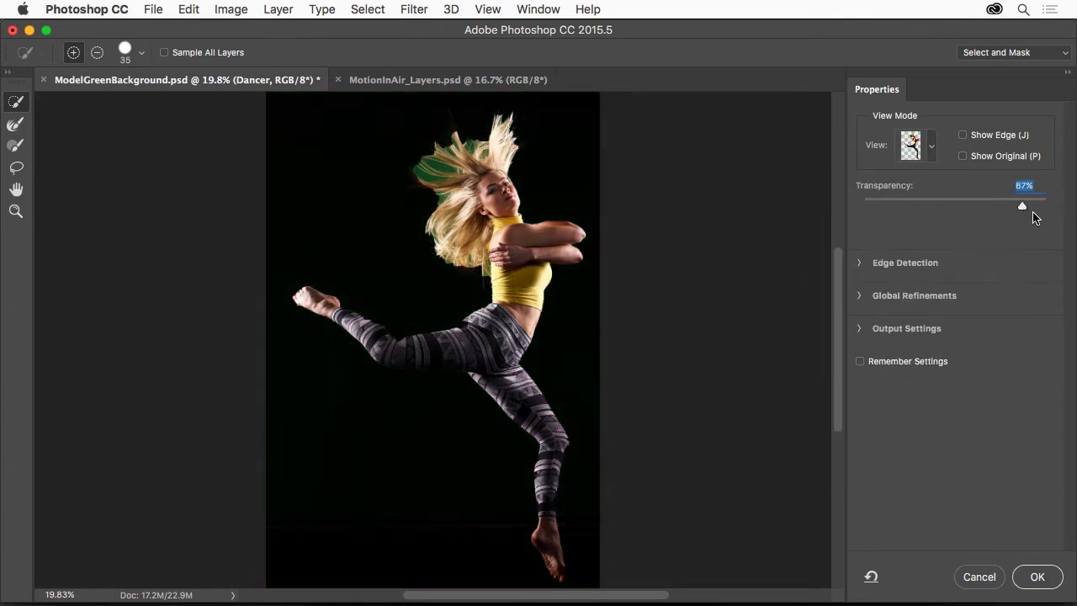
Drag Onion Skin Transparency down to zero, then back up to roughly the middle.
drag(1022, 205, 994, 205)
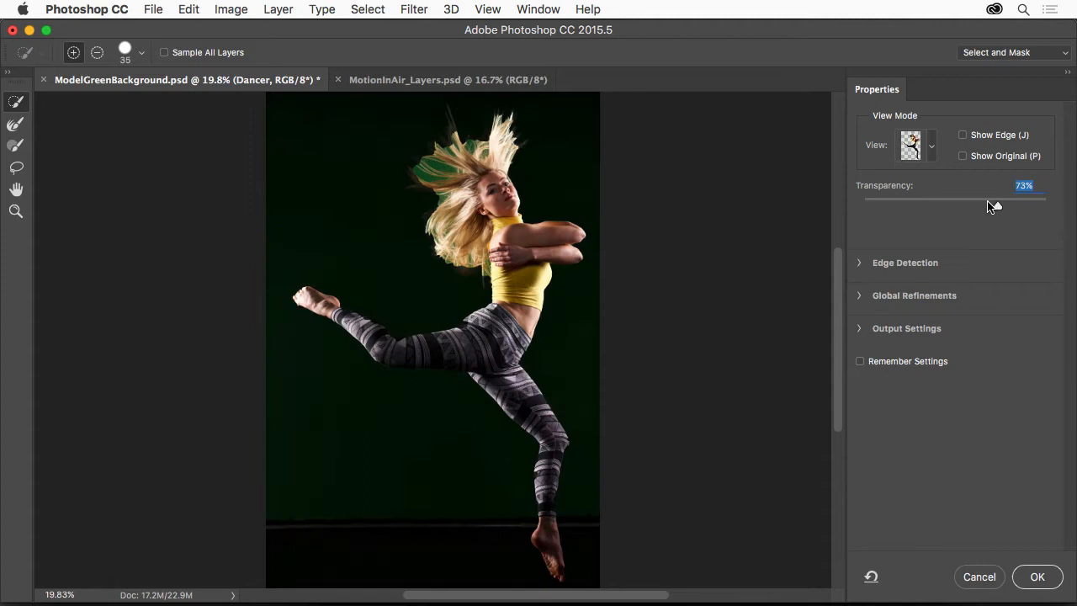
drag(989, 202, 863, 206)
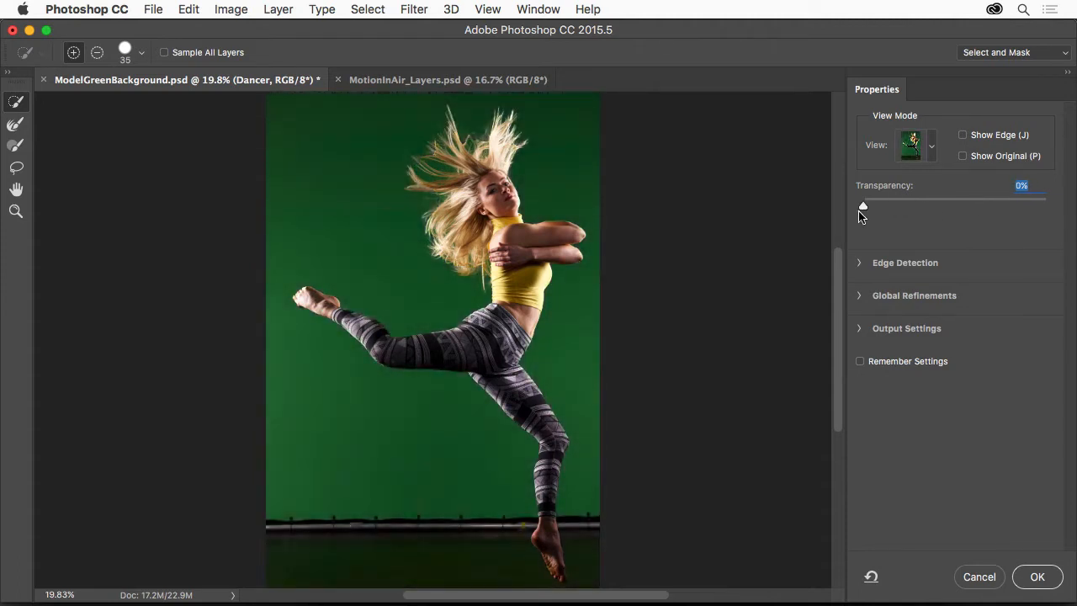
drag(863, 206, 960, 206)
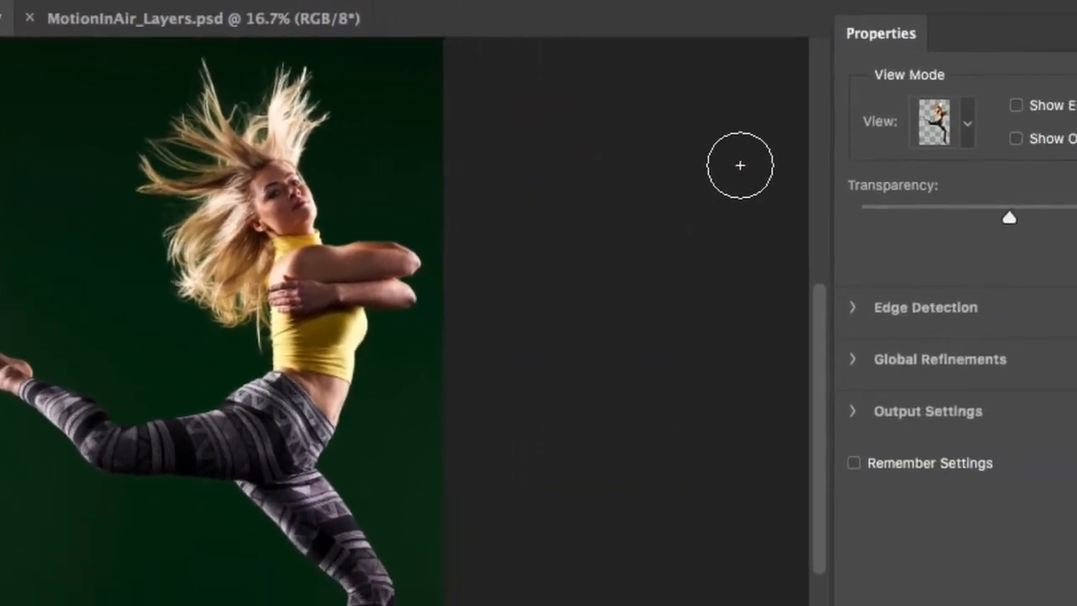
Set the Select and Mask view to Overlay (V), tinting the backdrop red.
click(941, 121)
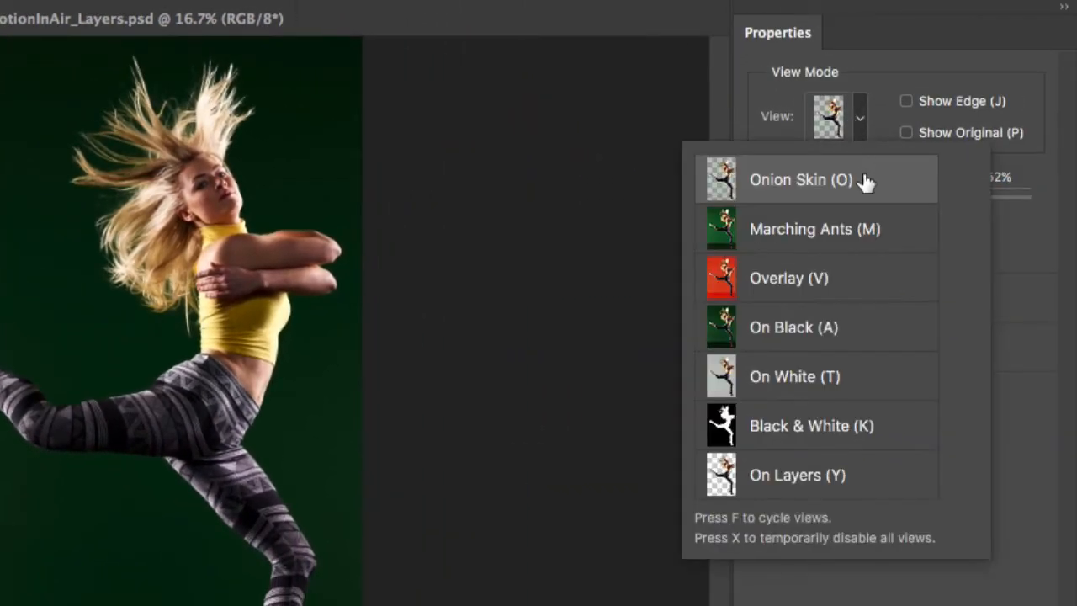
mouse_move(833, 282)
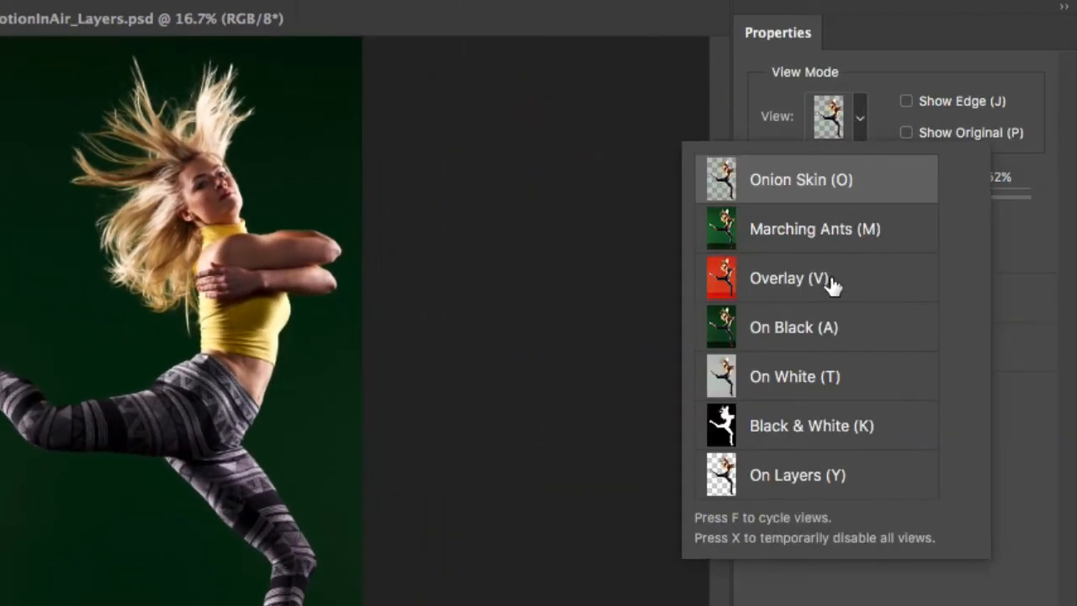
click(788, 278)
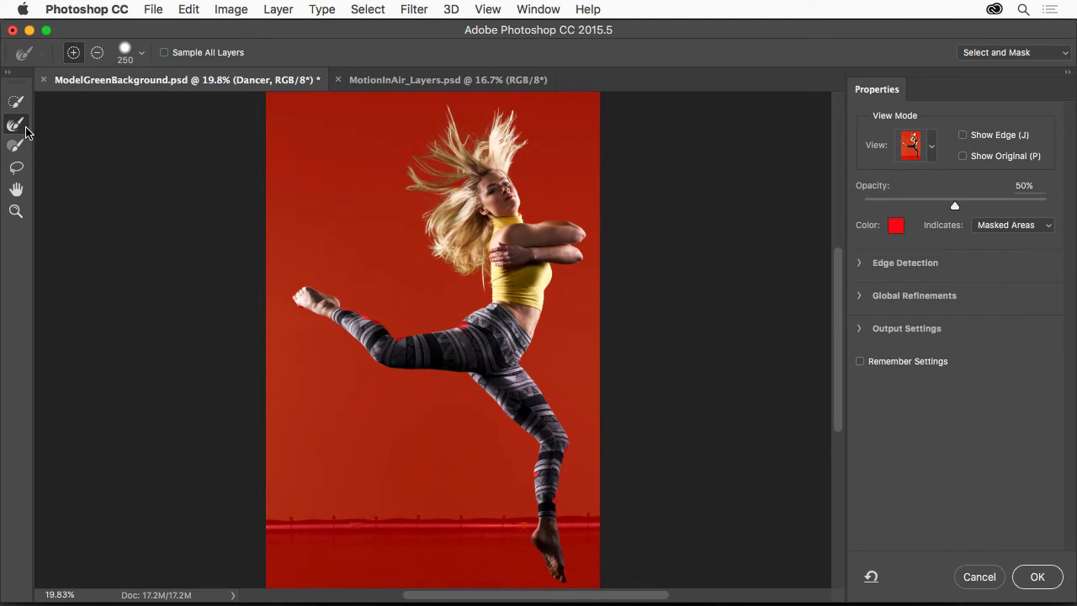
mouse_move(15, 148)
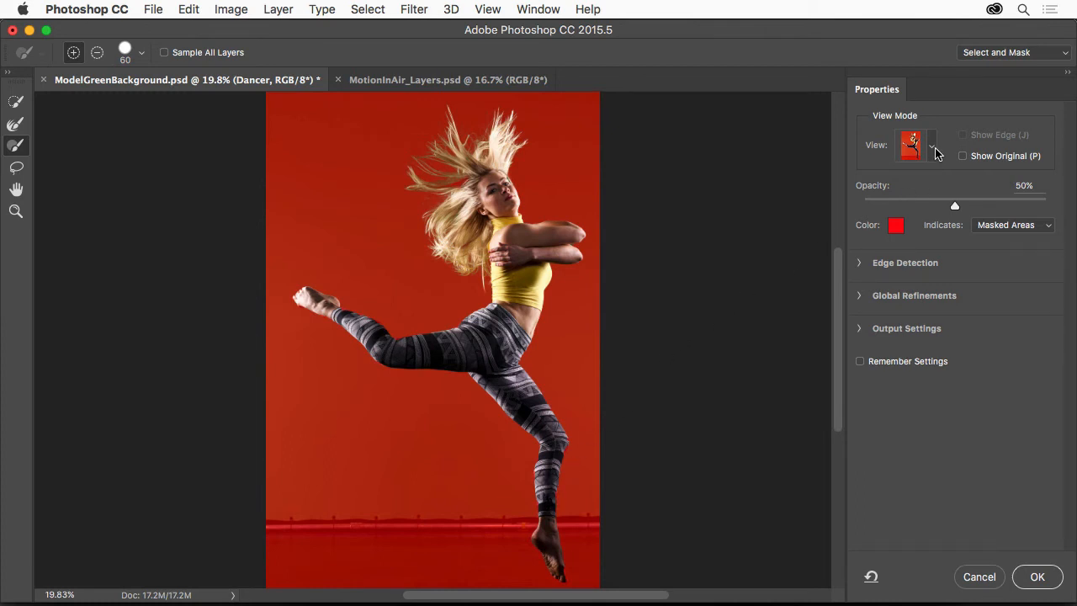
Switch the view to On Layers and push Transparency to 100%.
click(931, 145)
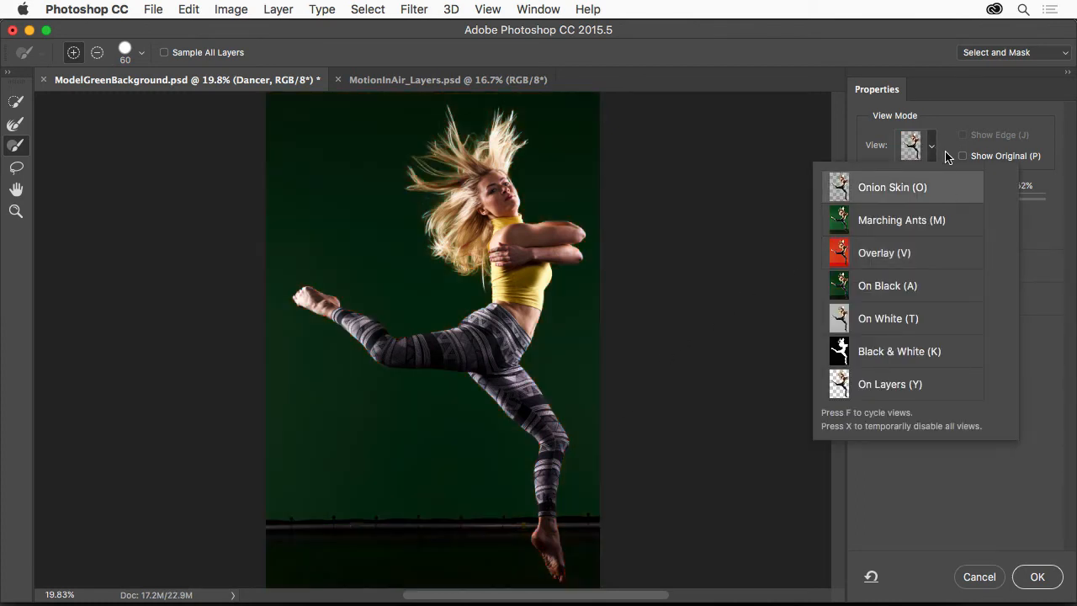
click(887, 285)
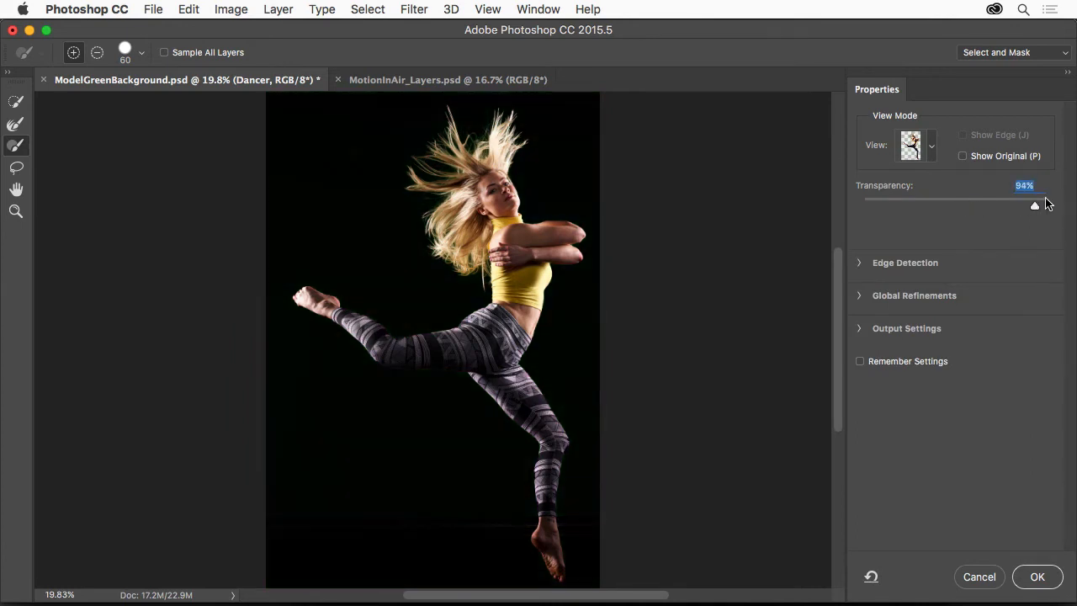
drag(1035, 205, 1047, 205)
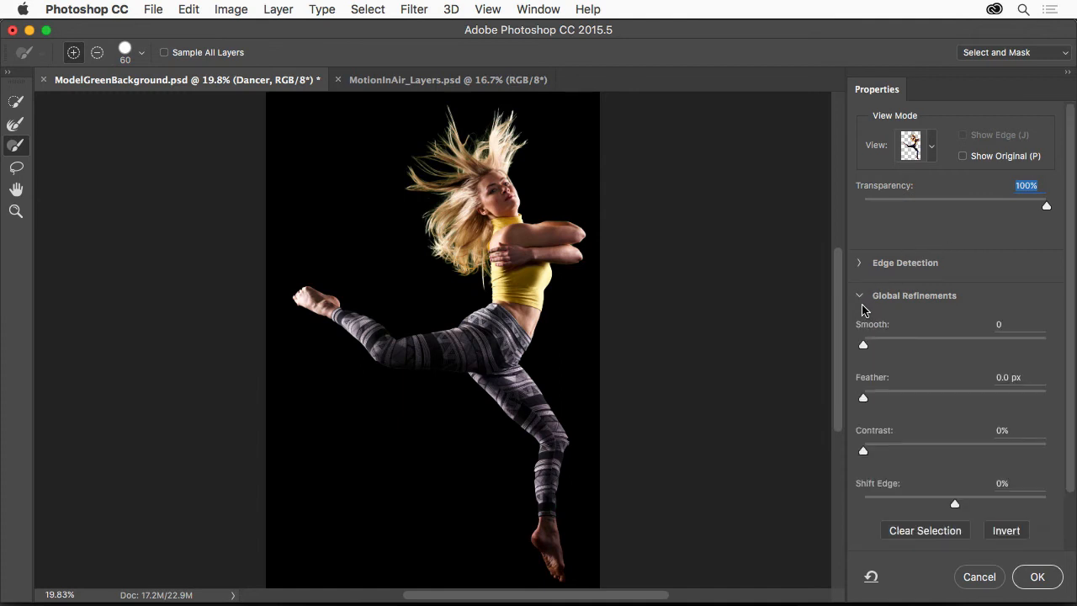
mouse_move(900, 467)
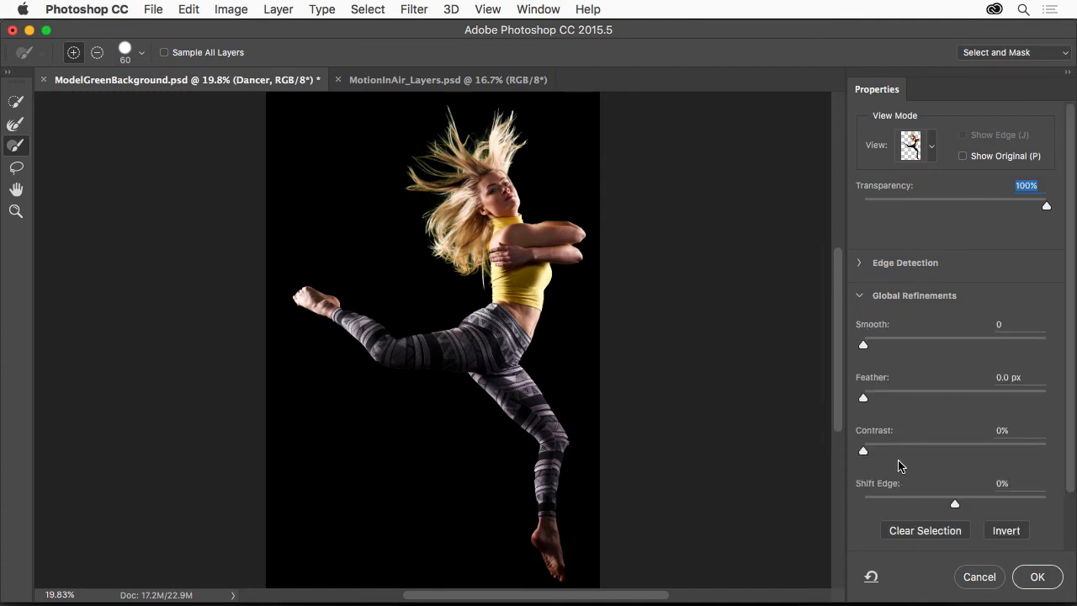
Fold away the Global Refinements section in the Properties panel.
click(859, 295)
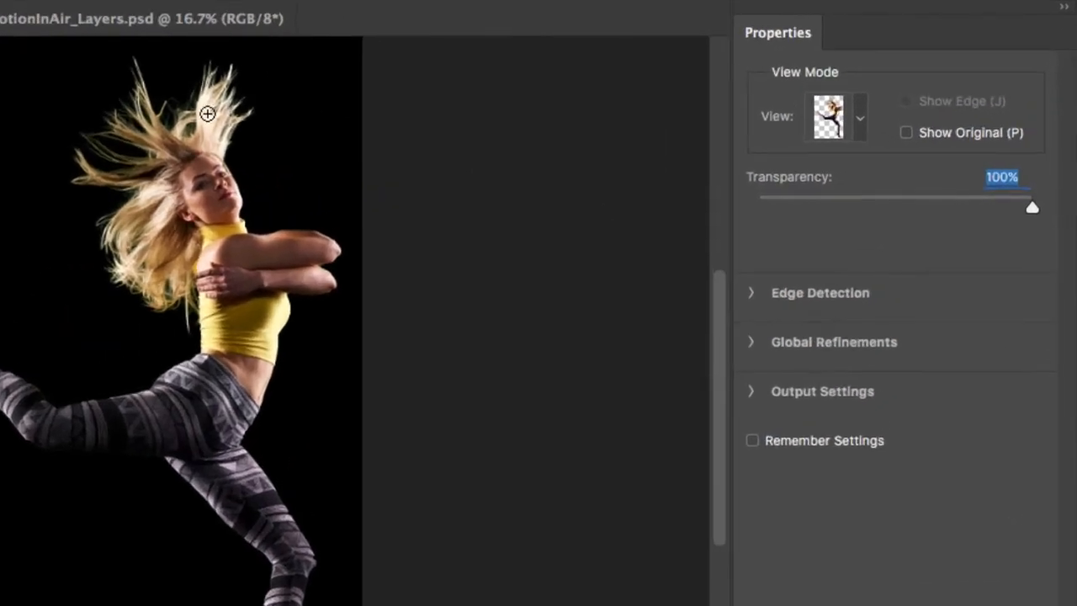
mouse_move(269, 138)
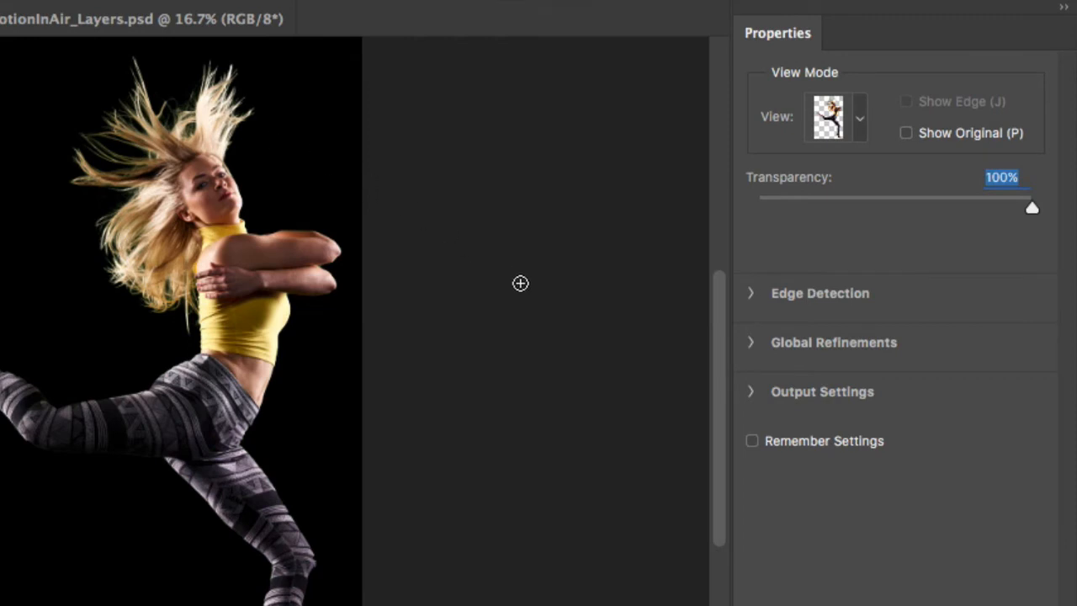
Enable Decontaminate Colors and set Output To New Layer with Layer Mask.
click(750, 391)
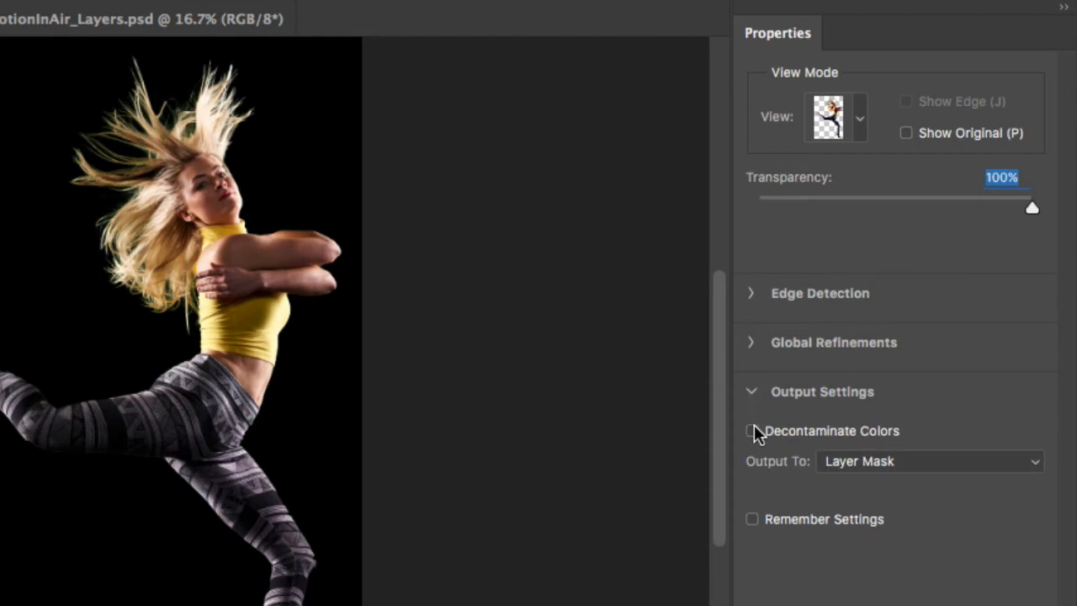
click(751, 430)
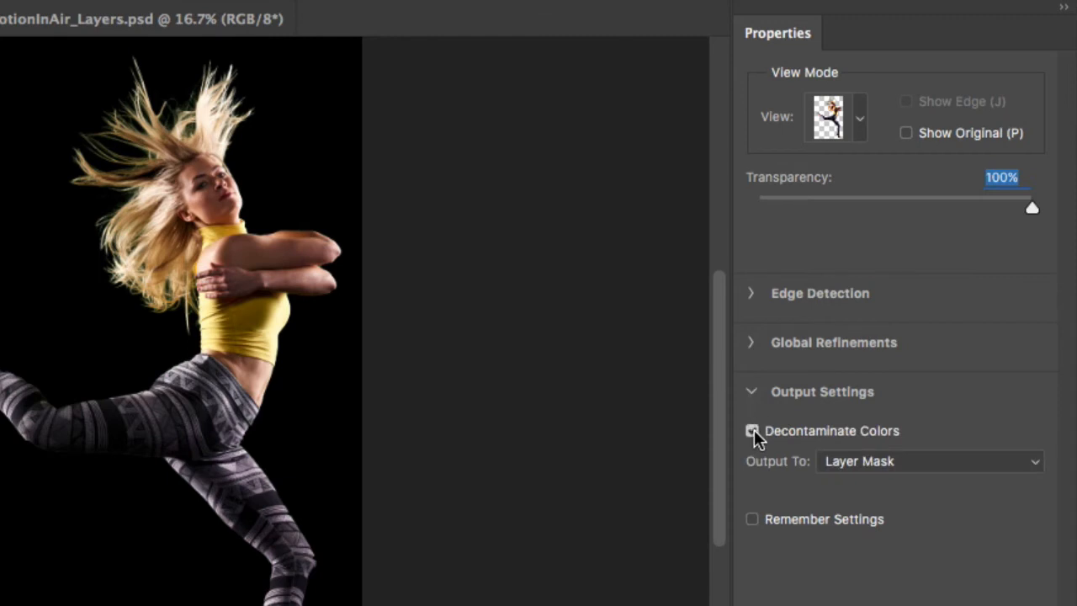
click(929, 461)
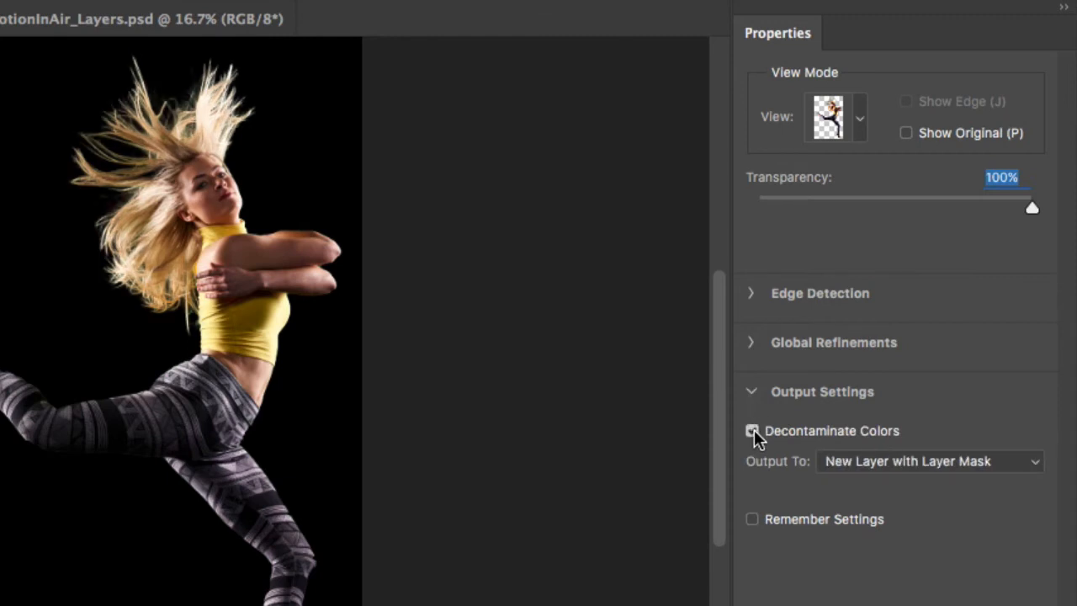
click(752, 430)
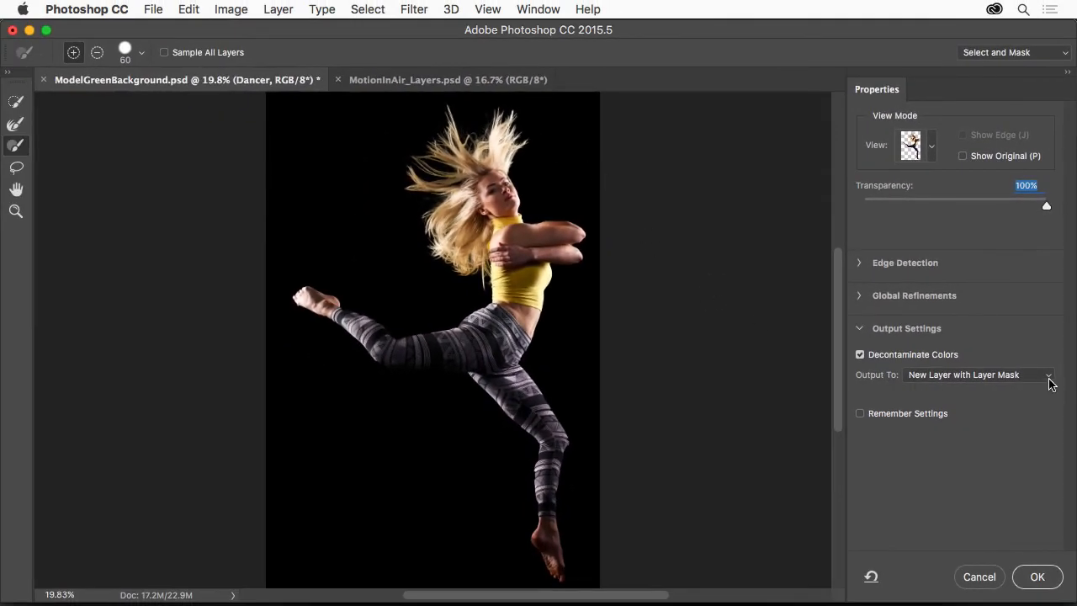
click(1048, 375)
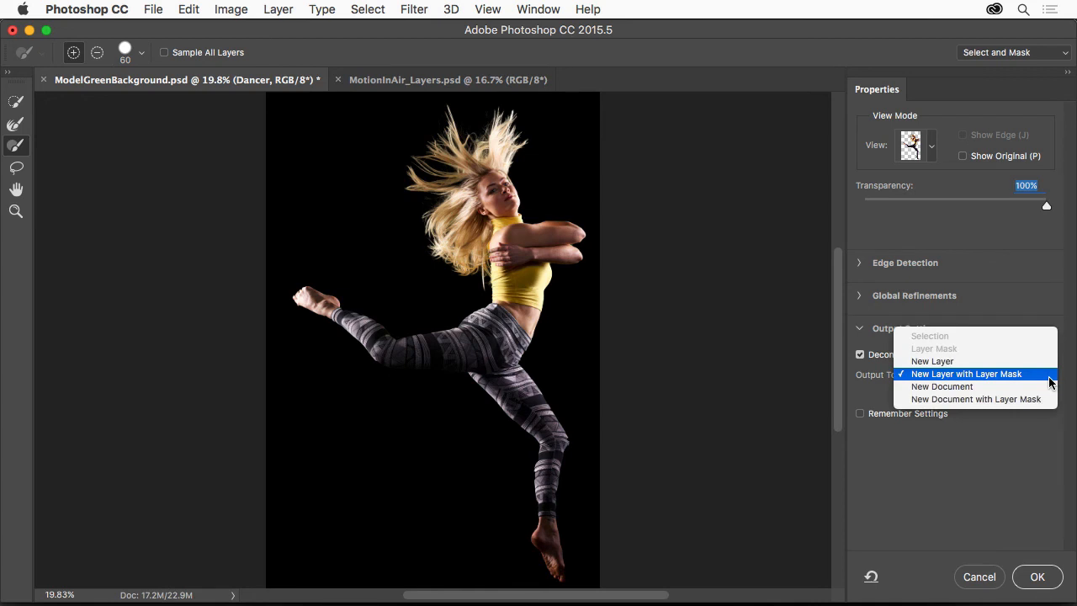
mouse_move(955, 351)
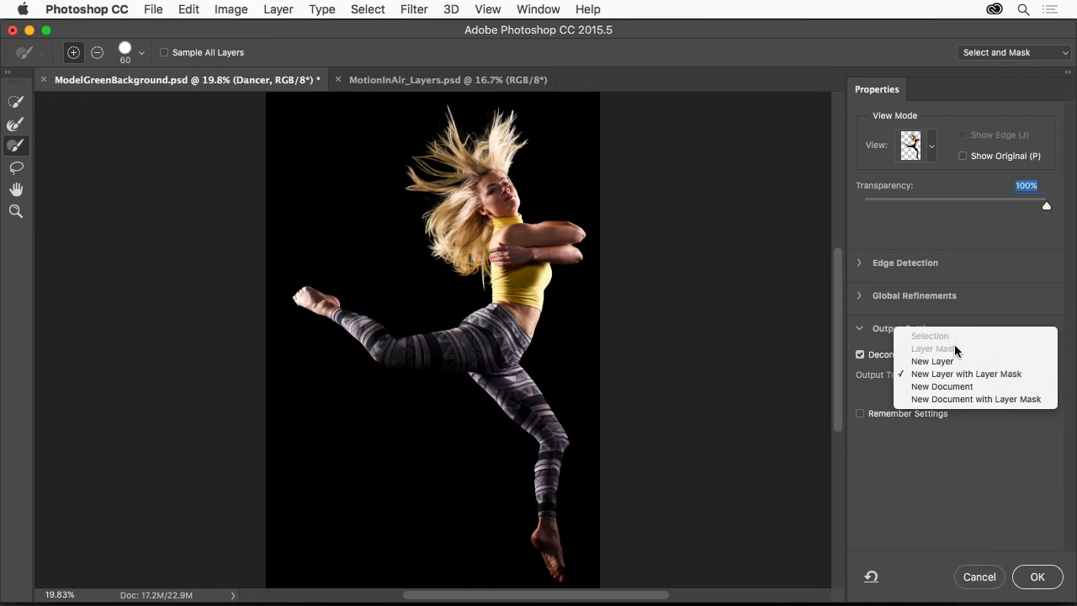
mouse_move(966, 374)
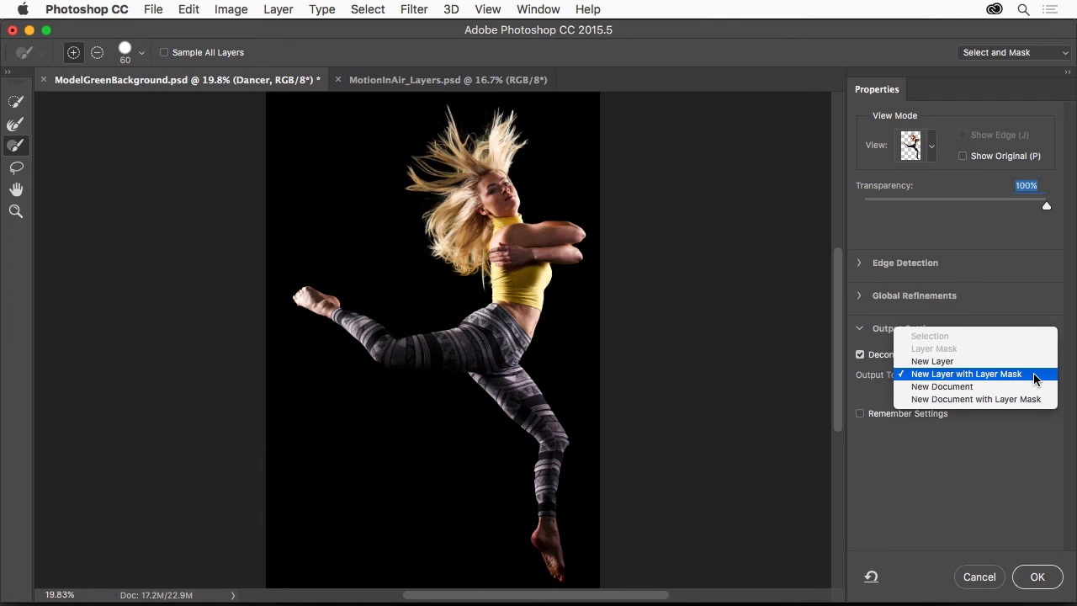
click(966, 374)
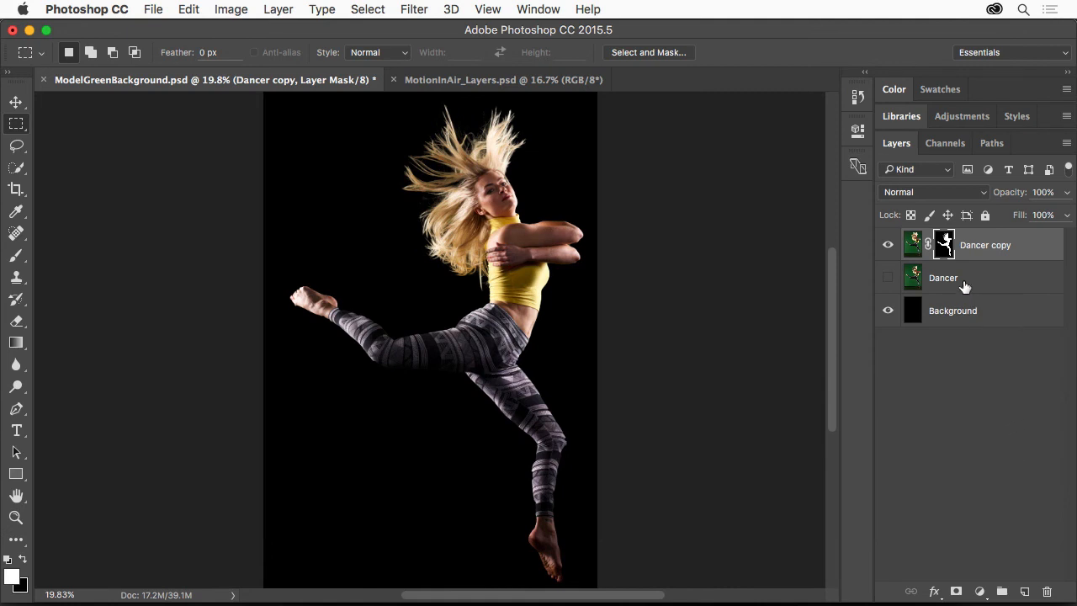
mouse_move(1021, 254)
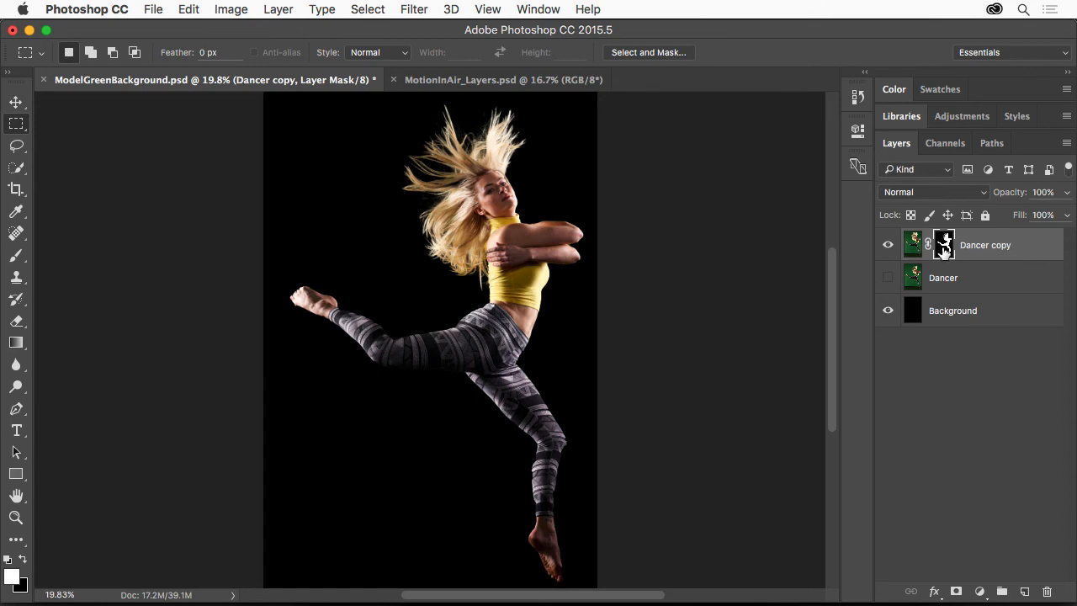
mouse_move(989, 319)
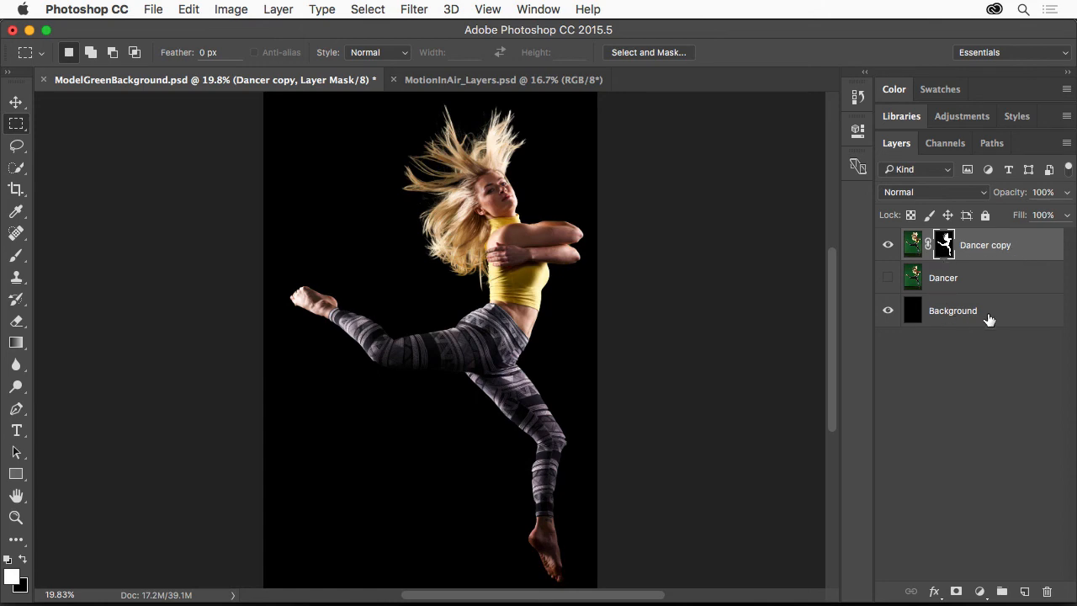